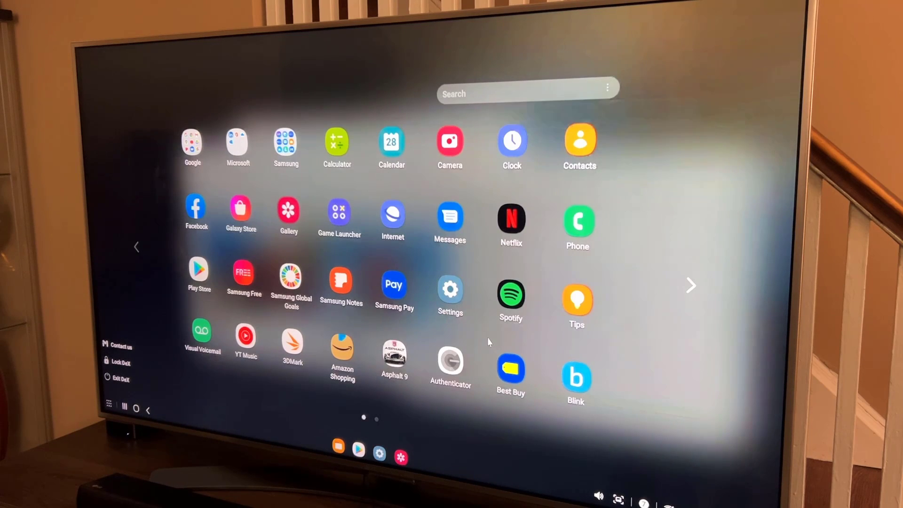
mouse_move(440, 205)
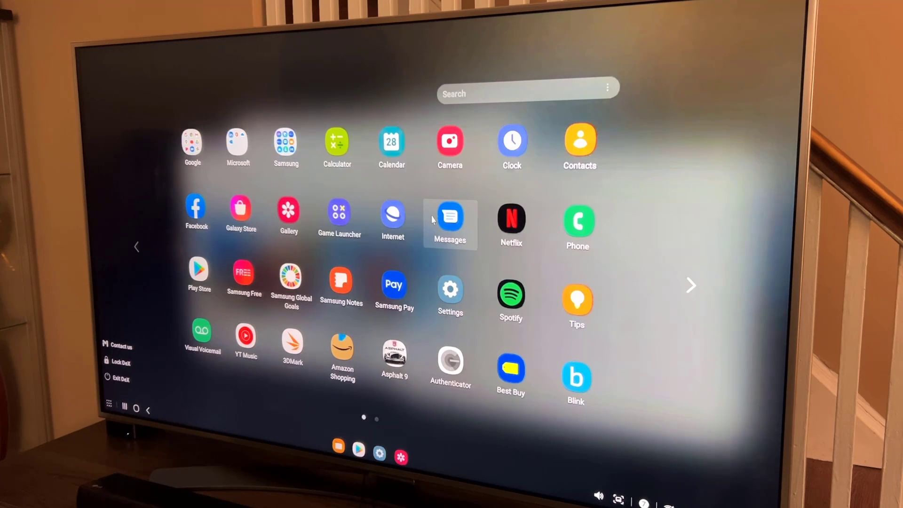
mouse_move(450, 140)
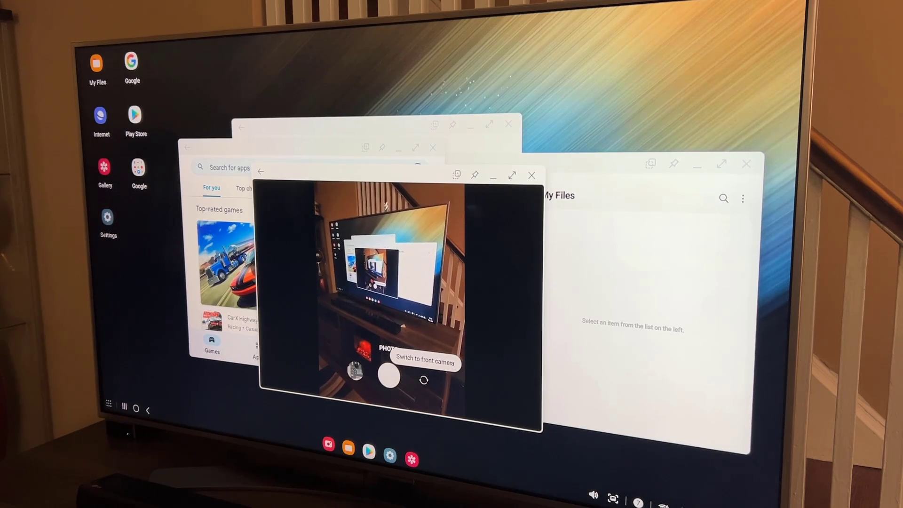
mouse_move(529, 383)
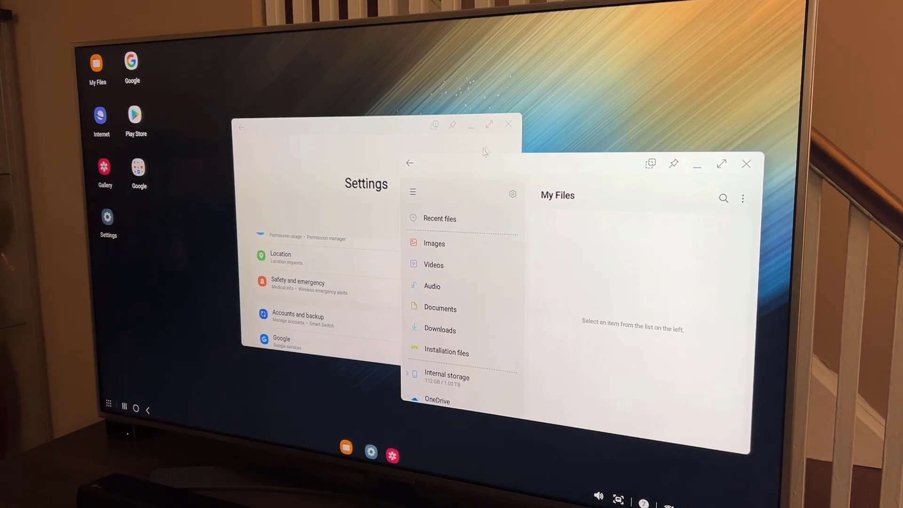
mouse_move(507, 133)
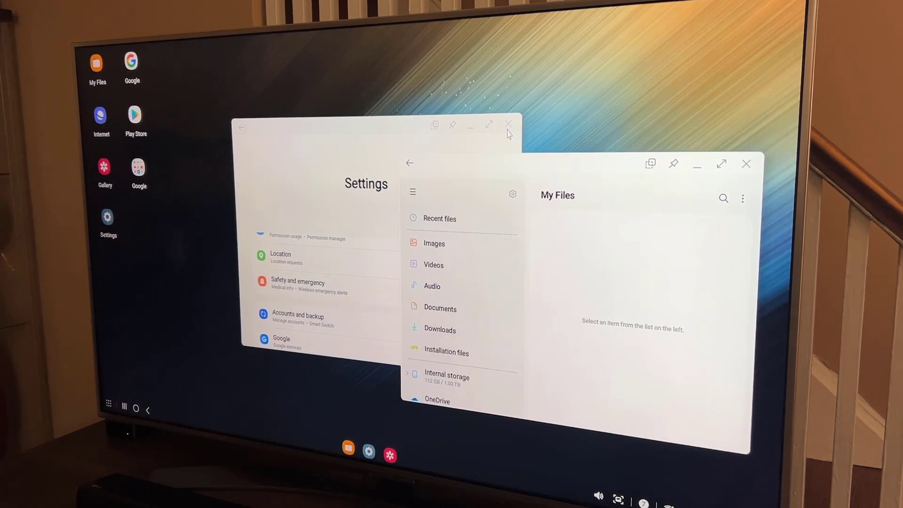
- Close the Settings and My Files windows to clear the desktop
left_click(508, 124)
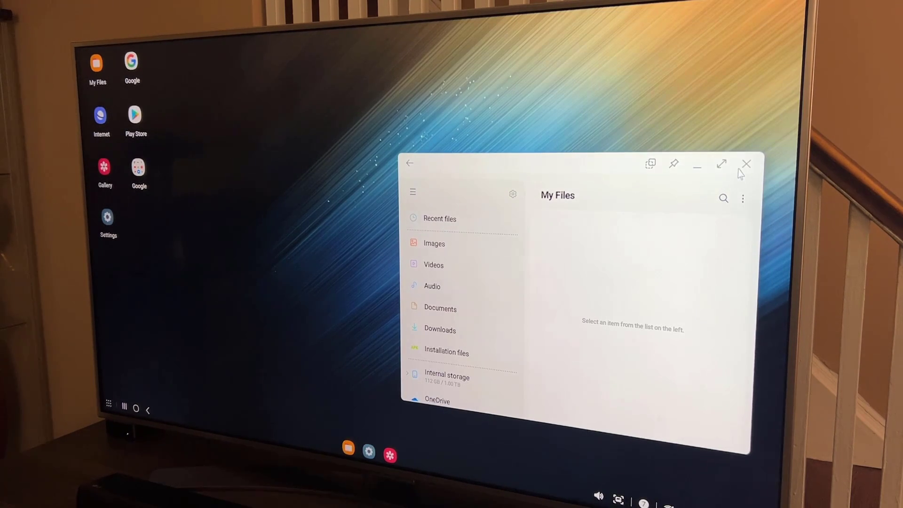
left_click(746, 164)
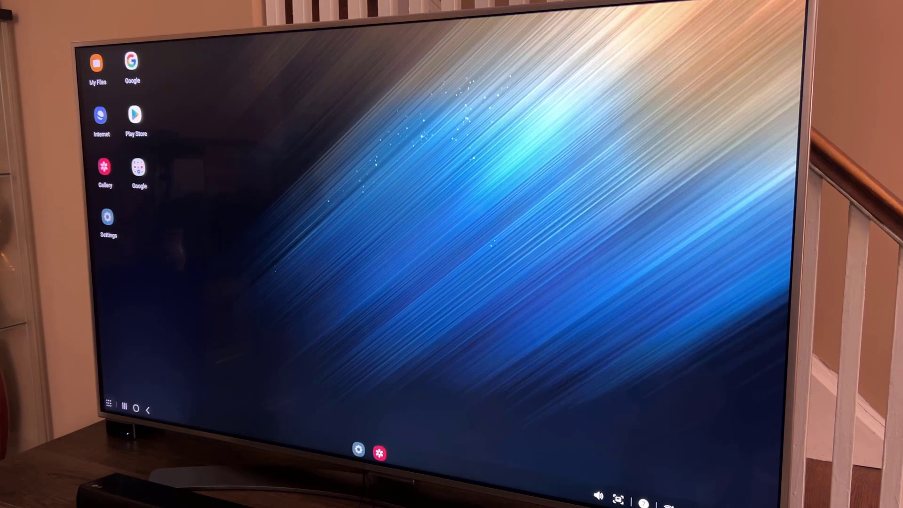
- Launch Asphalt 9 from the Apps drawer, maximize and restart it, then return to the desktop
left_click(109, 410)
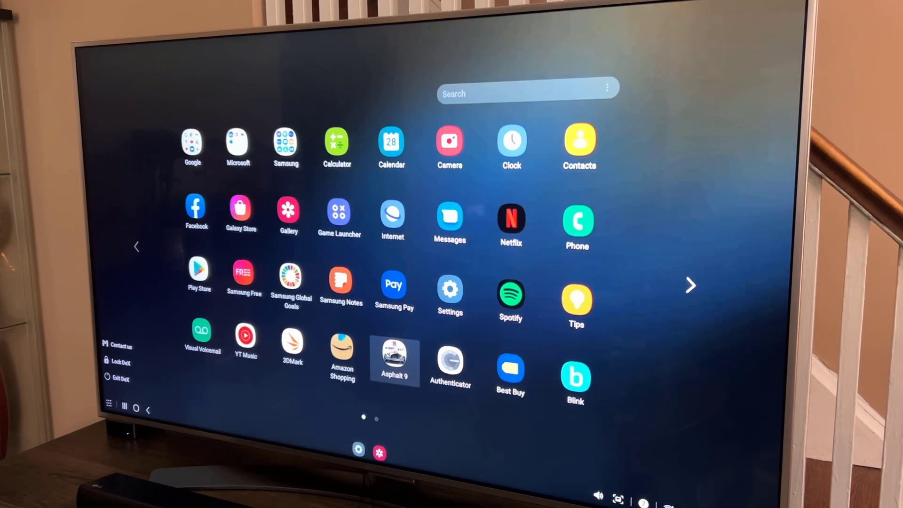
left_click(394, 360)
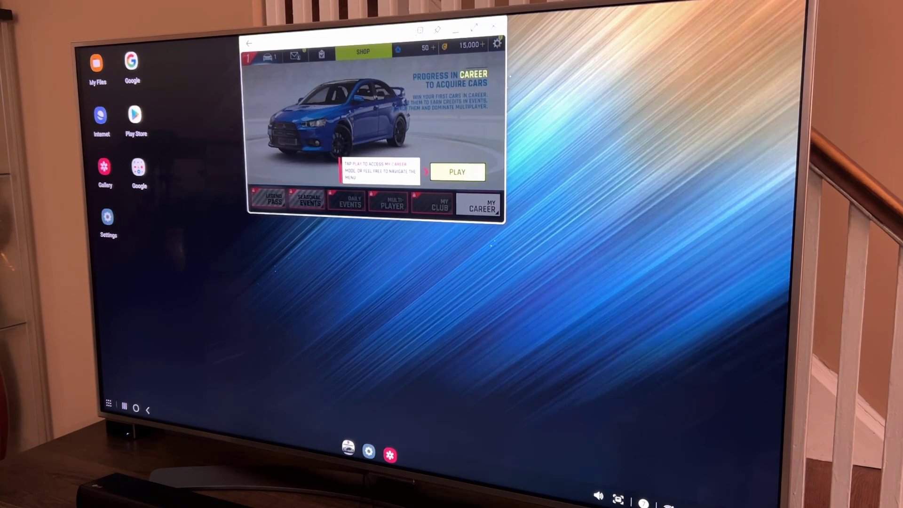
left_click(475, 30)
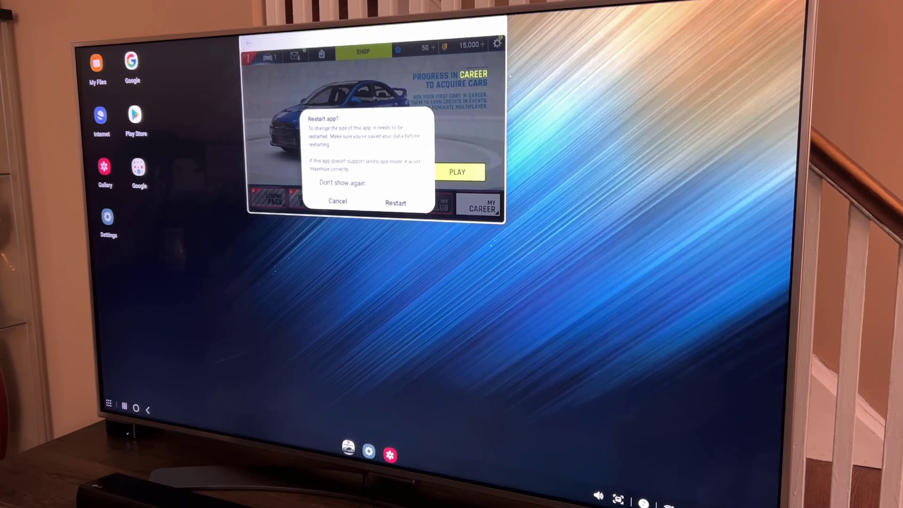
left_click(395, 203)
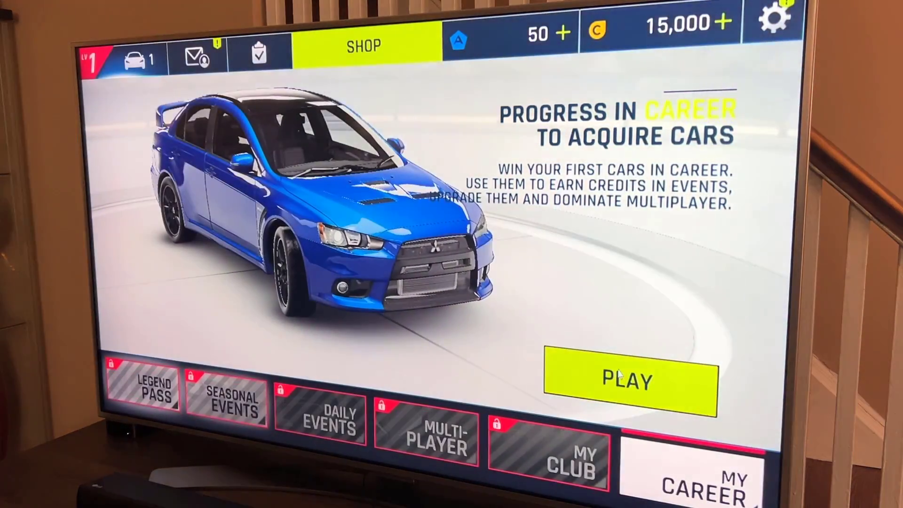
left_click(629, 380)
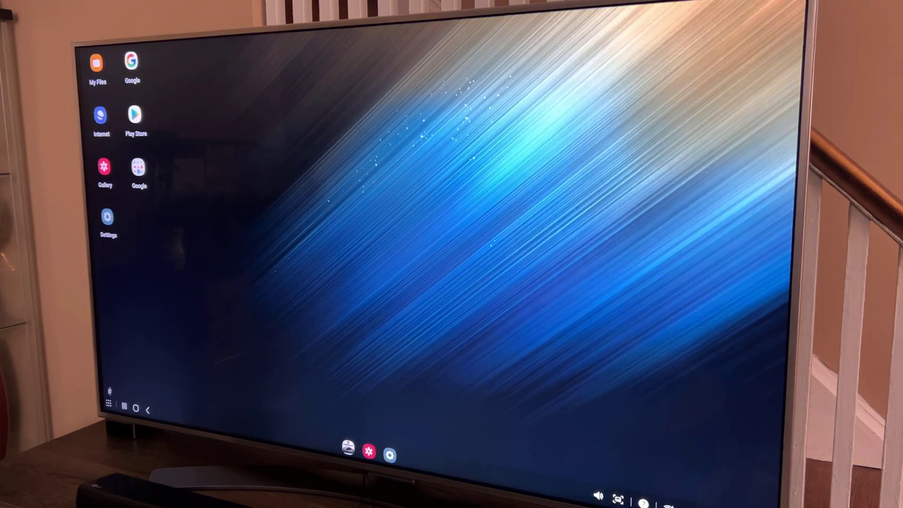
- Search the Apps drawer for 'Office' and open the Microsoft Office app
left_click(108, 409)
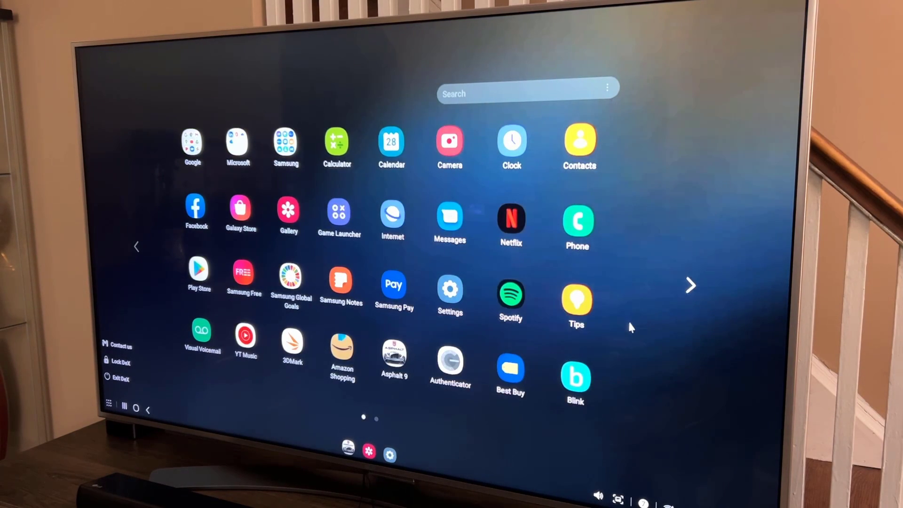
left_click(690, 286)
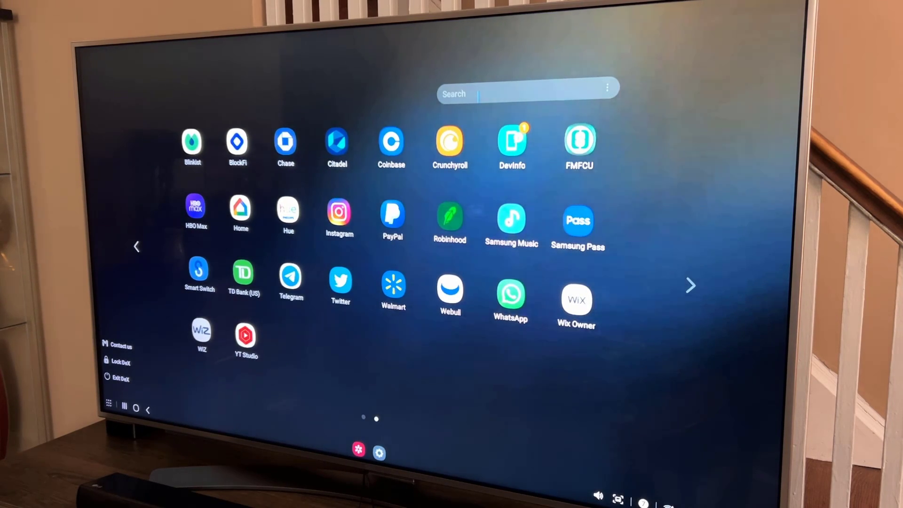
left_click(526, 94)
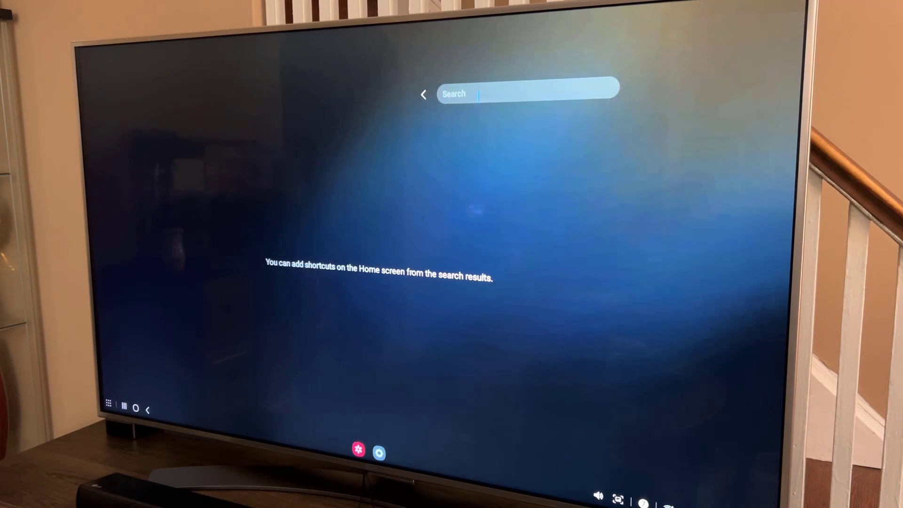
type("Office")
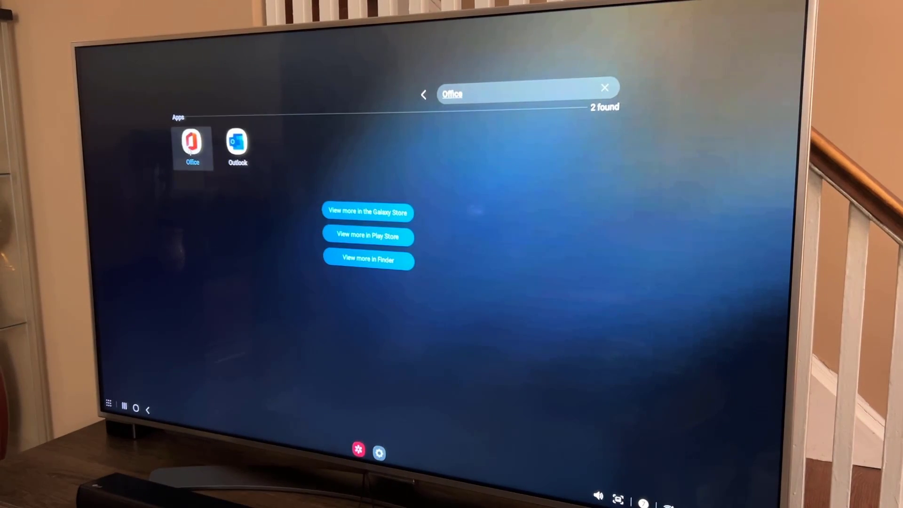
left_click(192, 146)
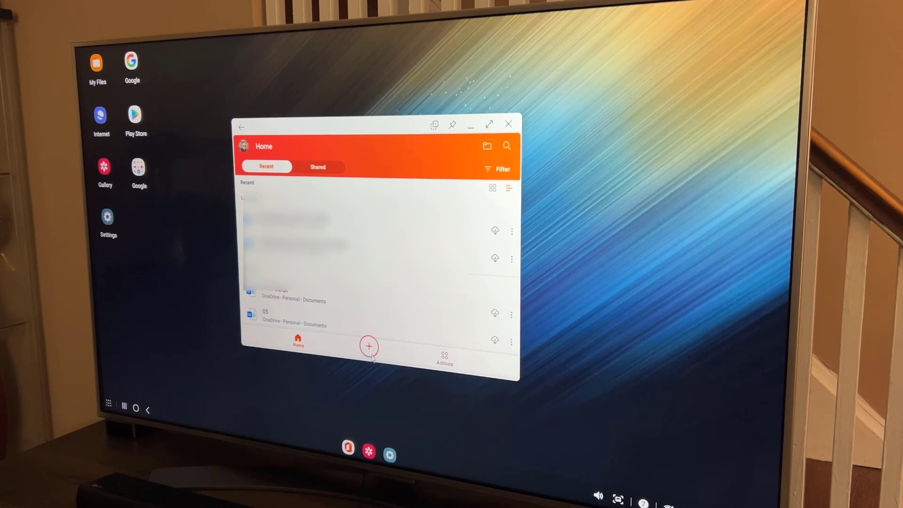
- Create a new blank Word document in Microsoft Office
left_click(368, 346)
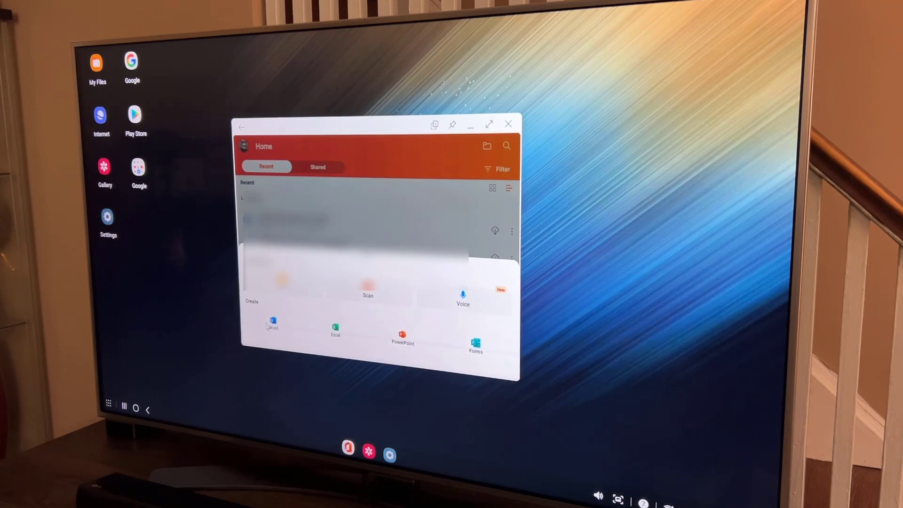
left_click(272, 328)
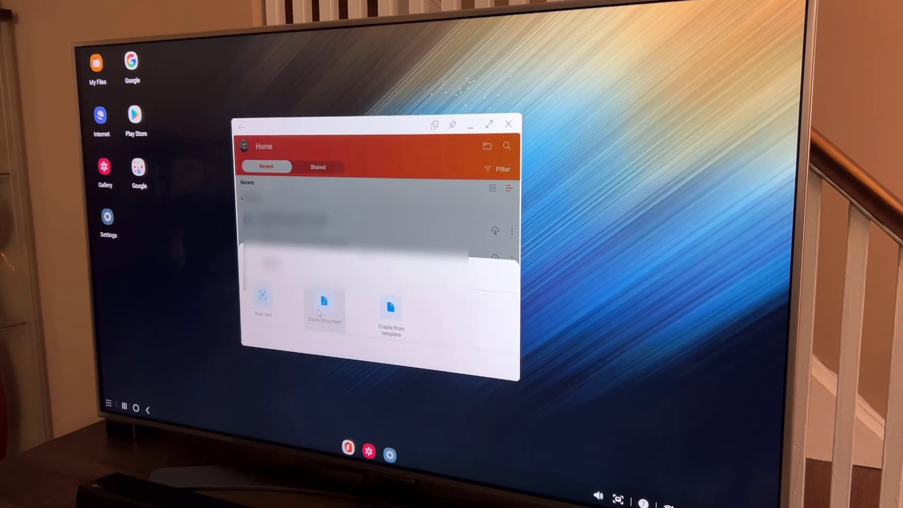
left_click(323, 303)
type("Pssssssssss")
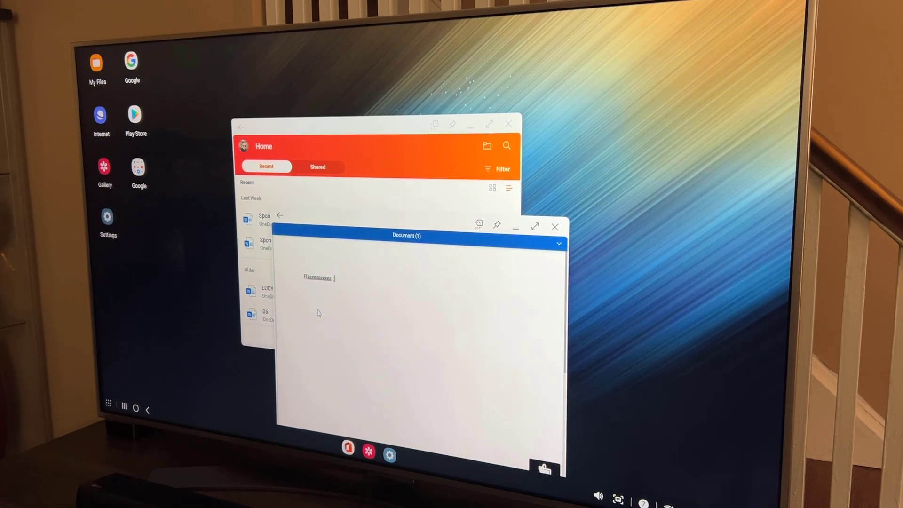
- Select the typed word in the document, then close the Office app
double_click(318, 277)
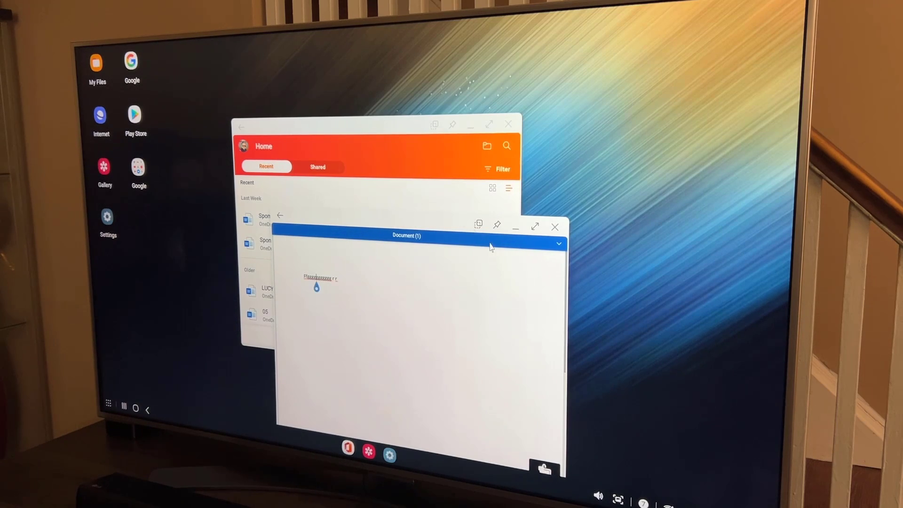
left_click(555, 226)
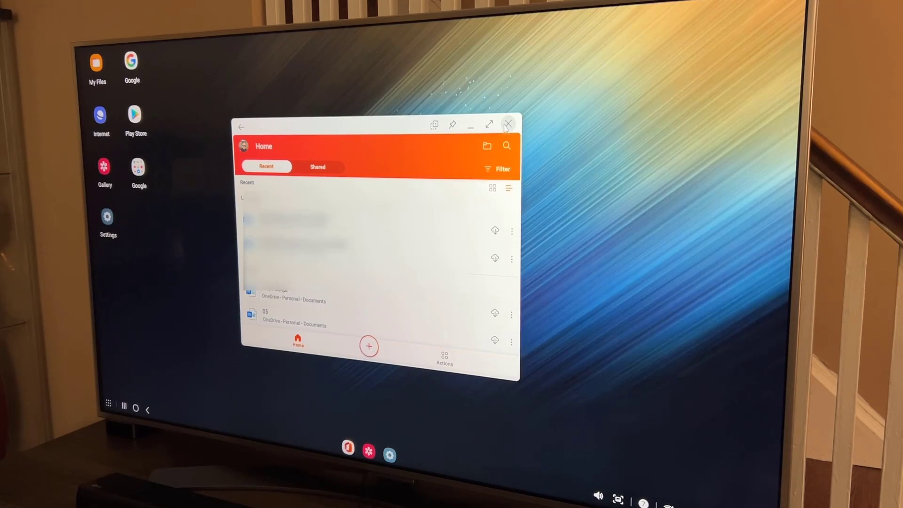
left_click(507, 124)
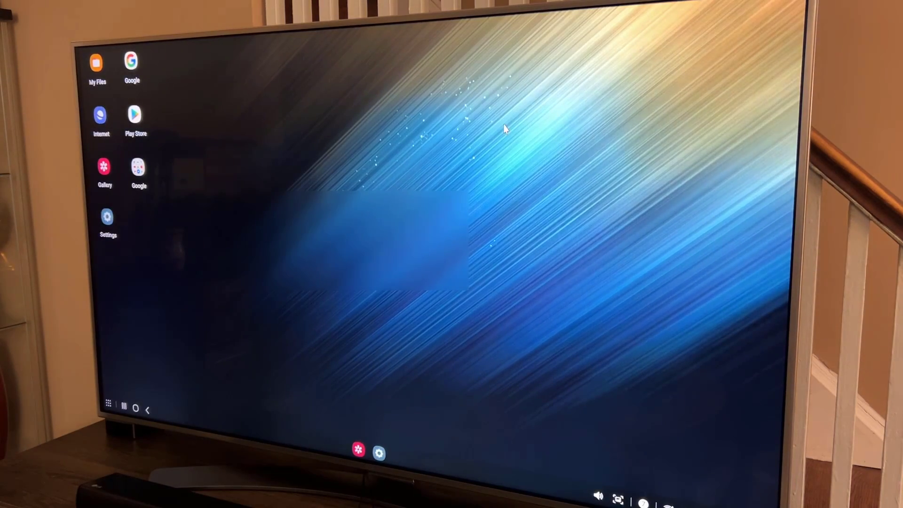
mouse_move(337, 250)
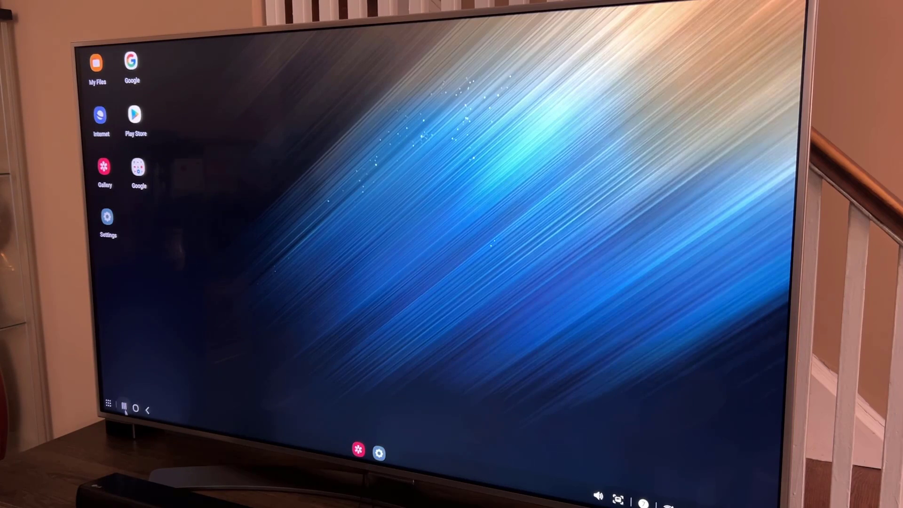
- Open and dismiss the notification panel, then open the March calendar from the taskbar date
left_click(108, 409)
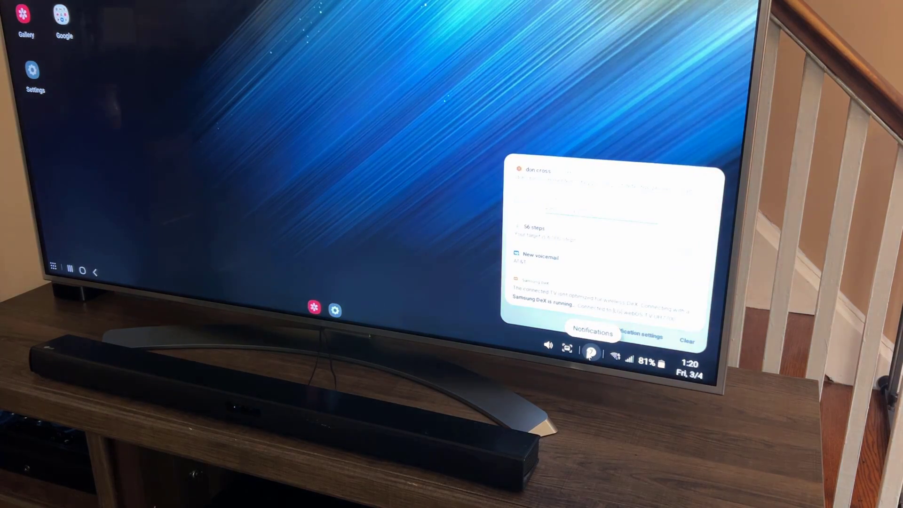
mouse_move(430, 213)
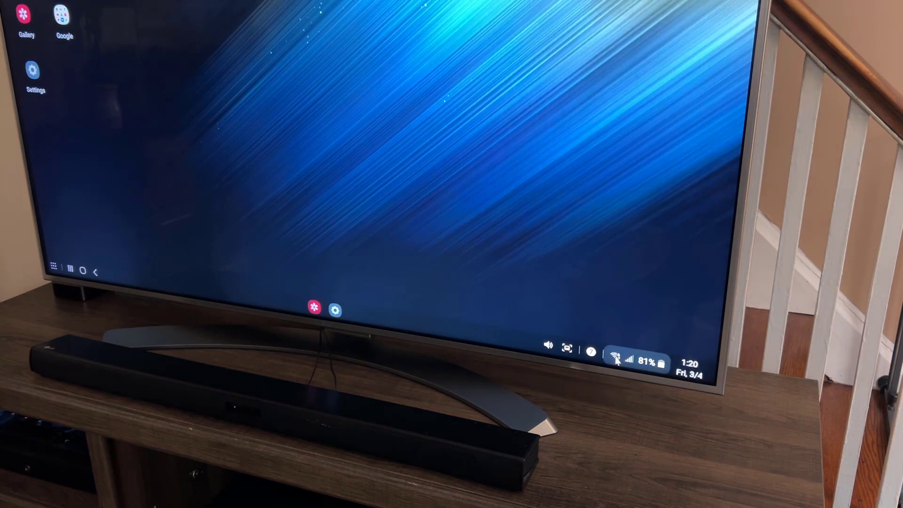
left_click(615, 361)
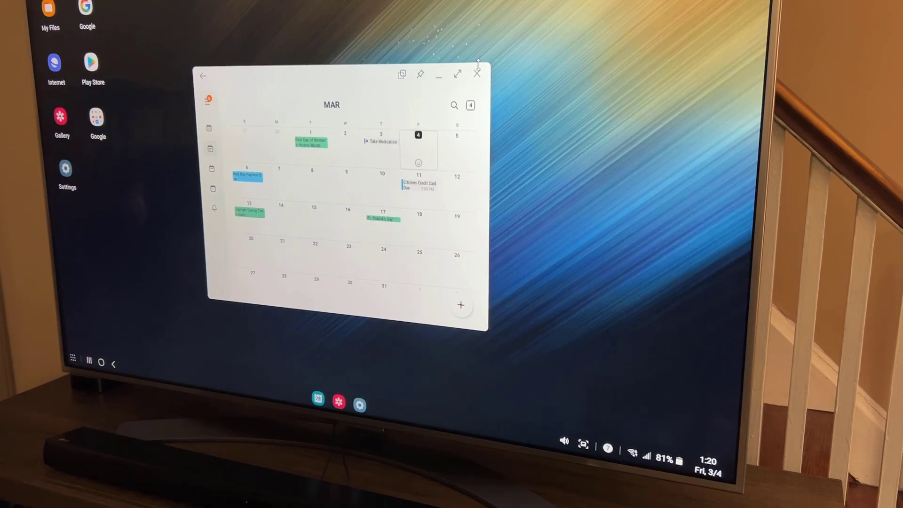
- Close Calendar, open Settings to view the Display page, then close Settings
left_click(477, 74)
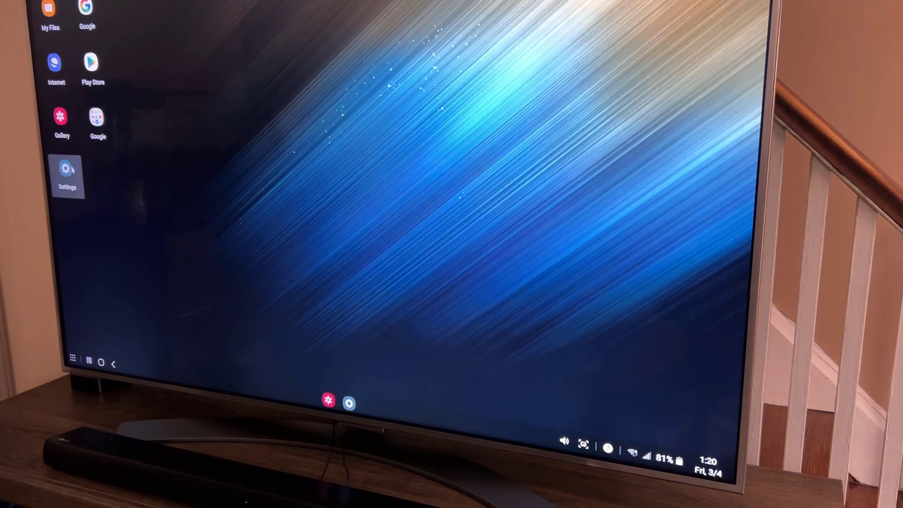
left_click(66, 169)
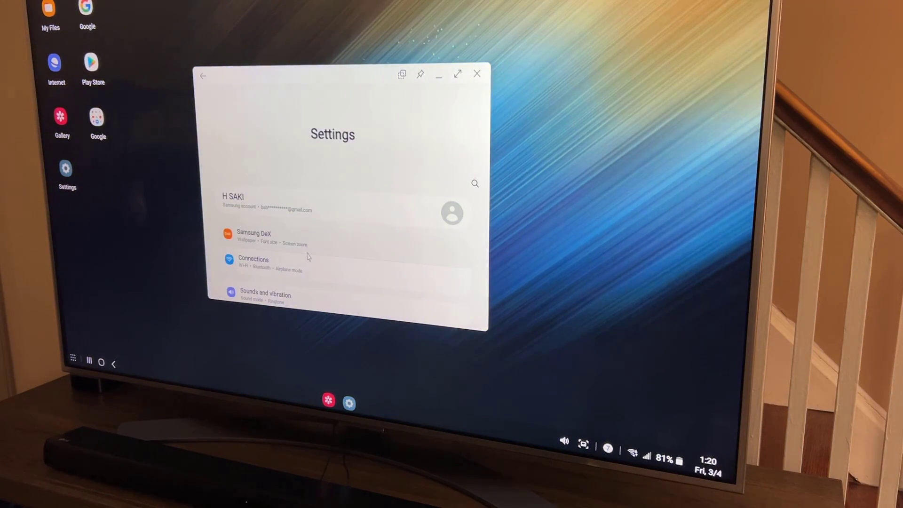
scroll("down", 3)
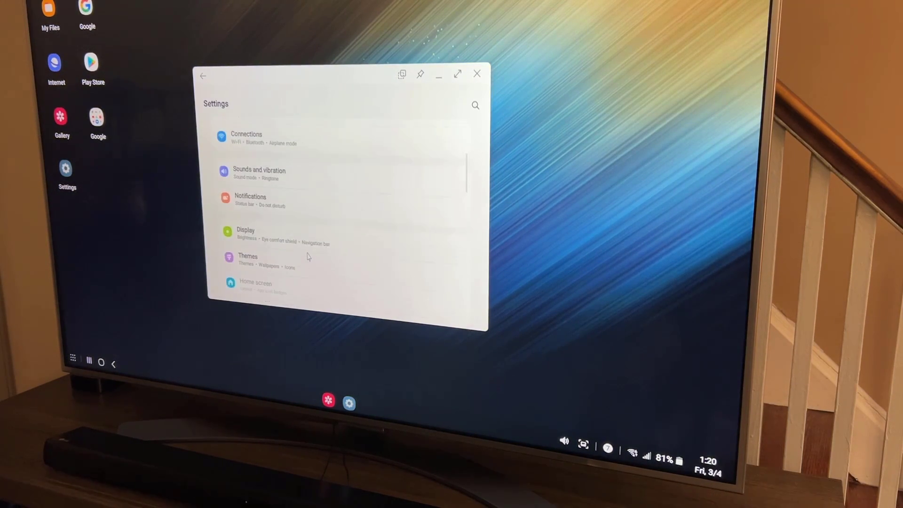
scroll("down", 3)
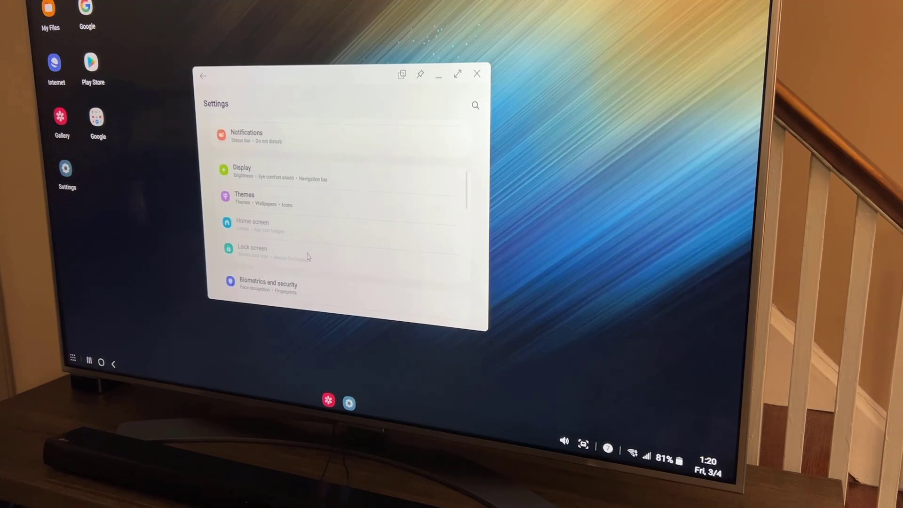
scroll("up", 3)
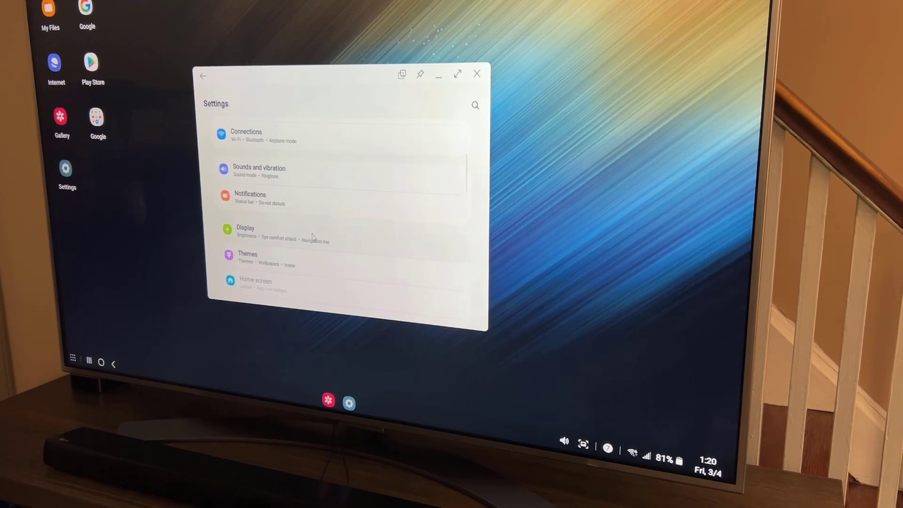
left_click(245, 230)
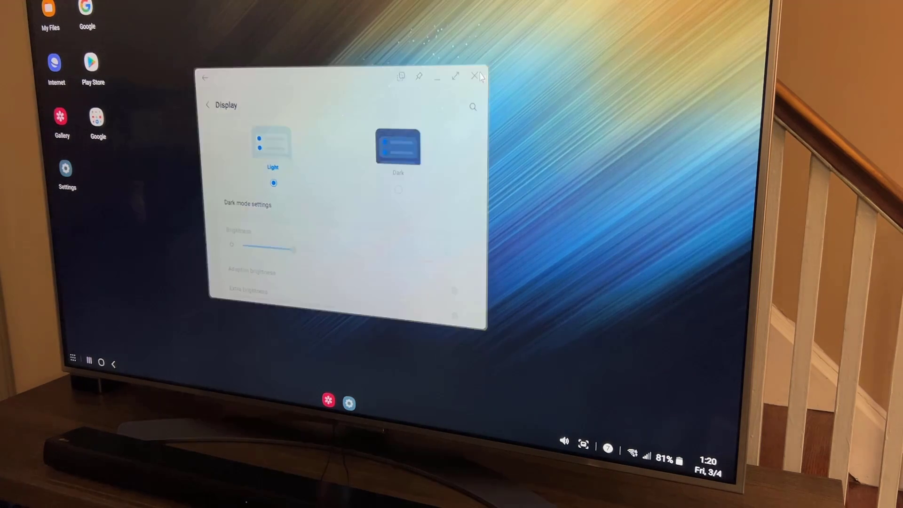
left_click(474, 76)
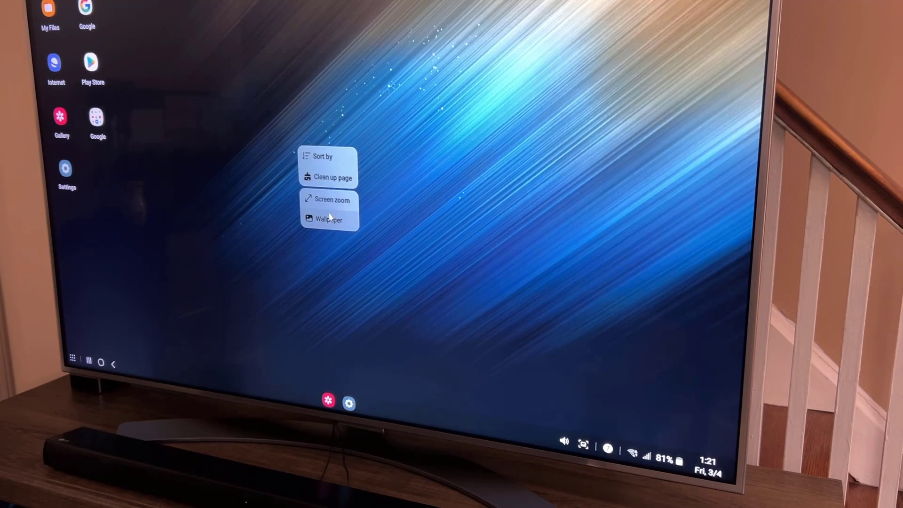
- Apply the pink streak image from My wallpapers to the home screen and close the picker
left_click(328, 219)
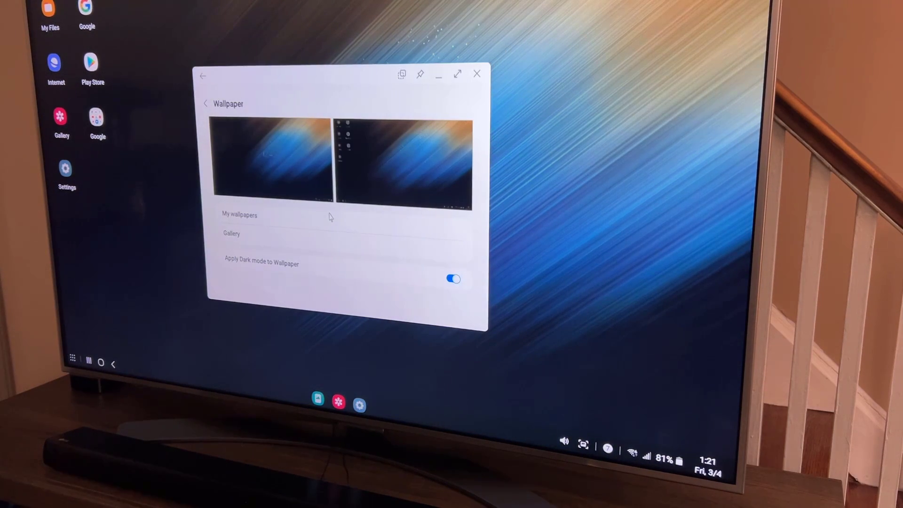
left_click(238, 214)
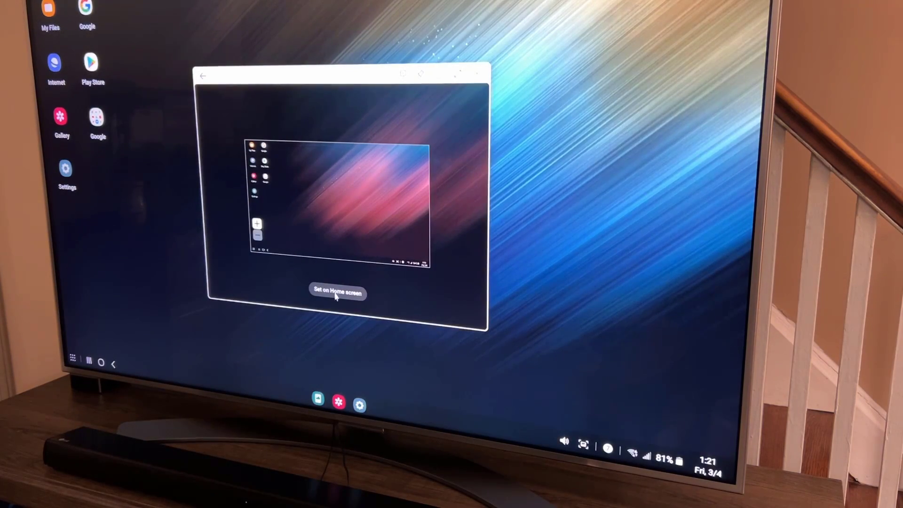
left_click(336, 290)
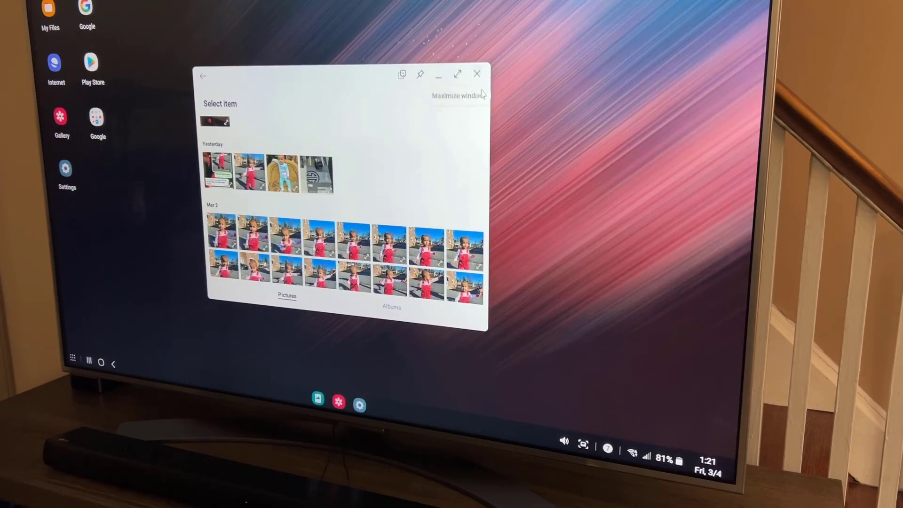
mouse_move(476, 74)
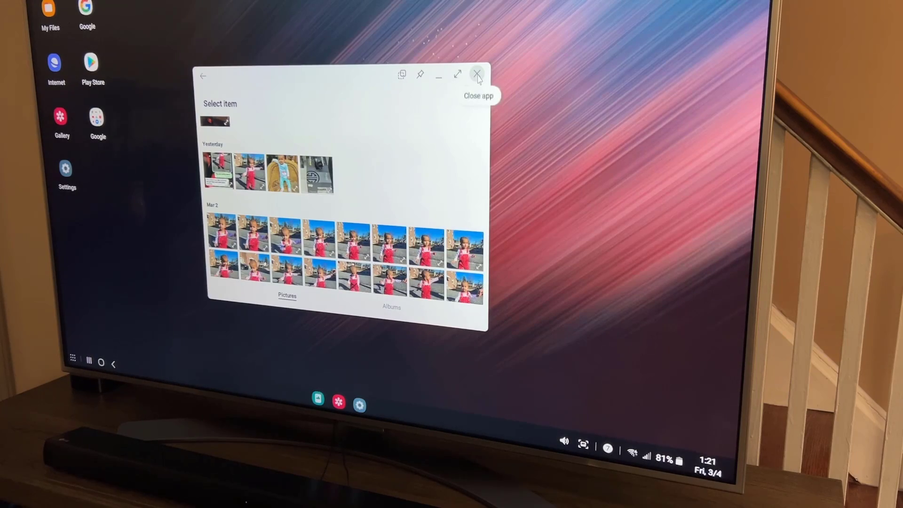
left_click(476, 74)
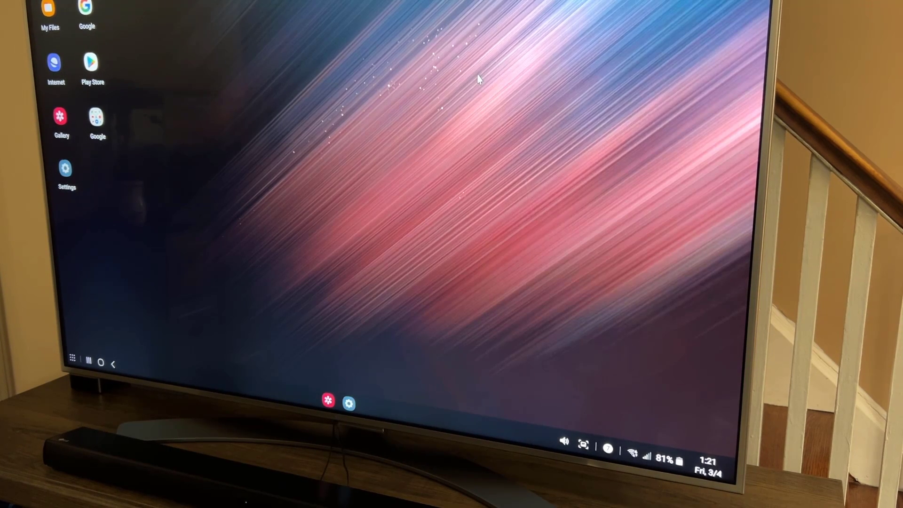
mouse_move(375, 110)
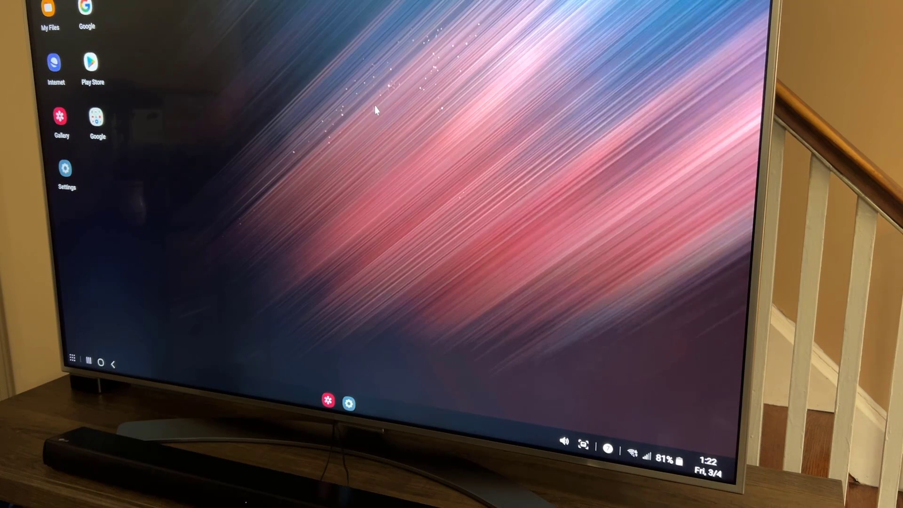
mouse_move(395, 118)
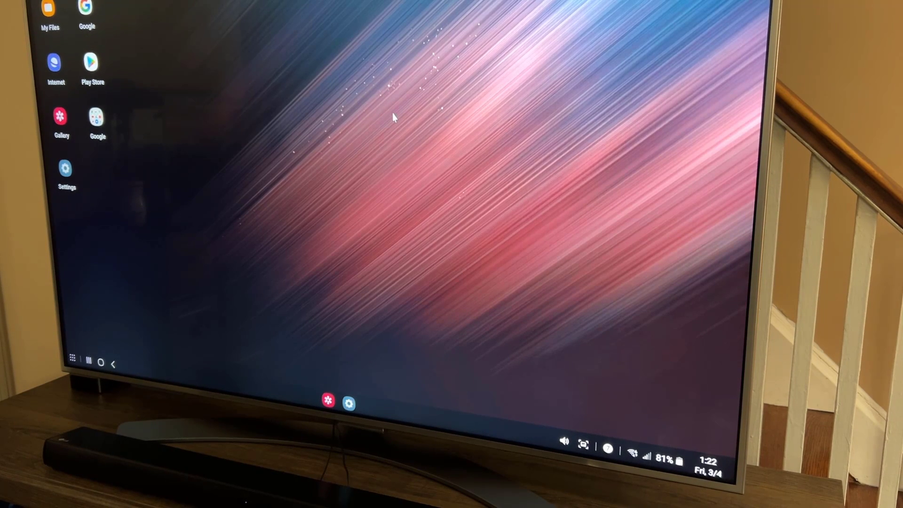